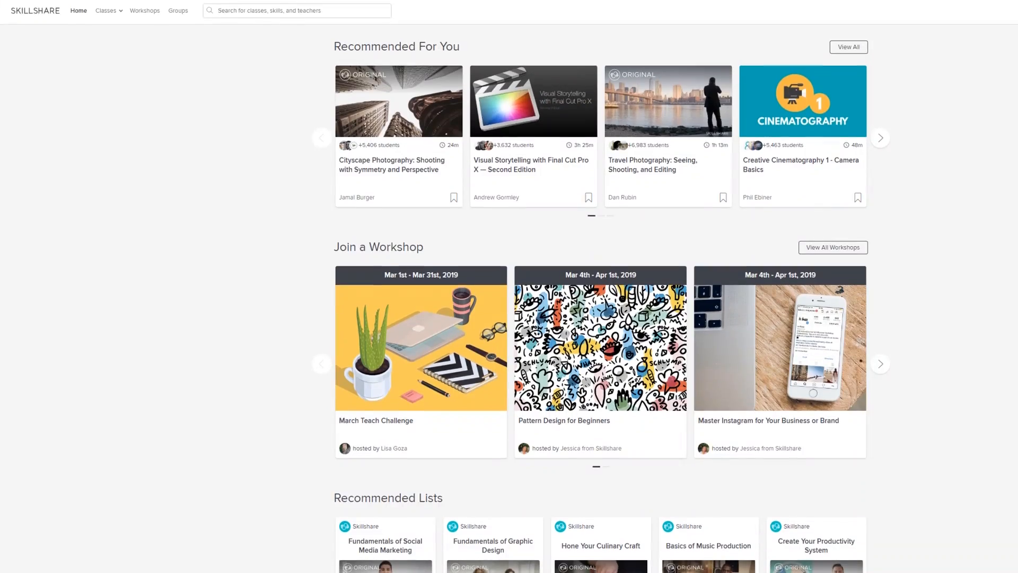
Step: Search Skillshare for 'astrophotography' to list the seven matching classes
scroll("down", 3)
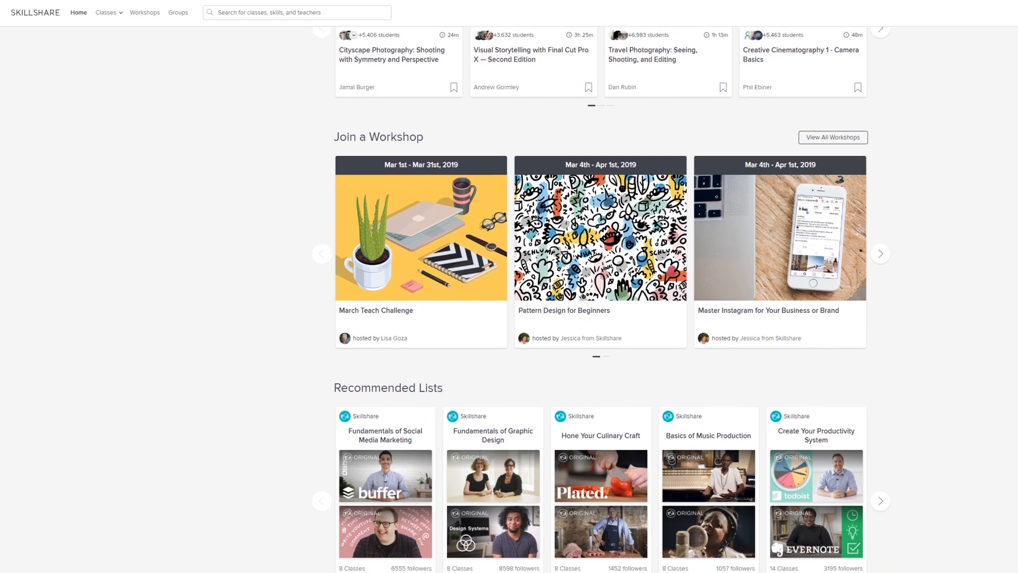
scroll("down", 3)
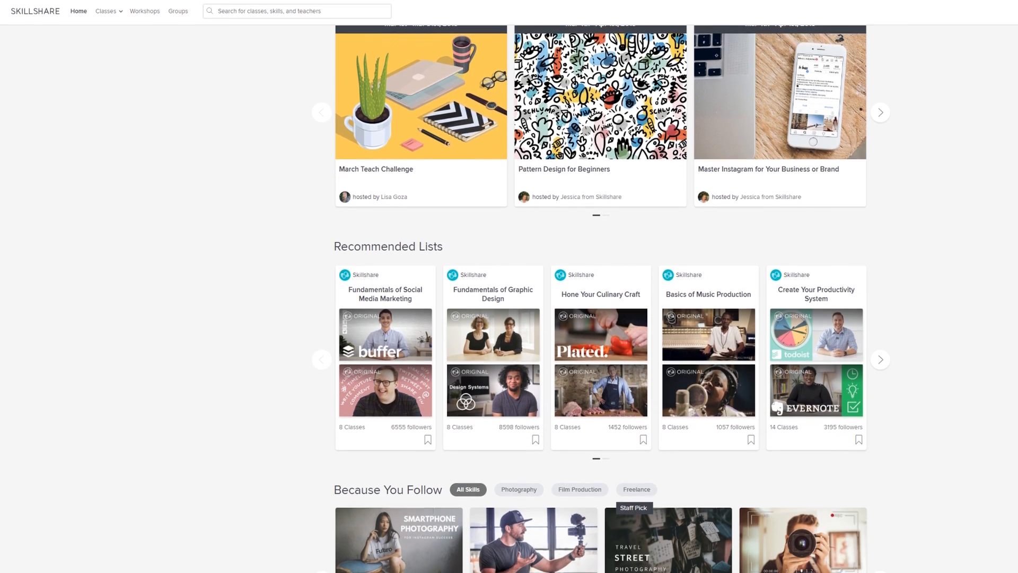
scroll("down", 3)
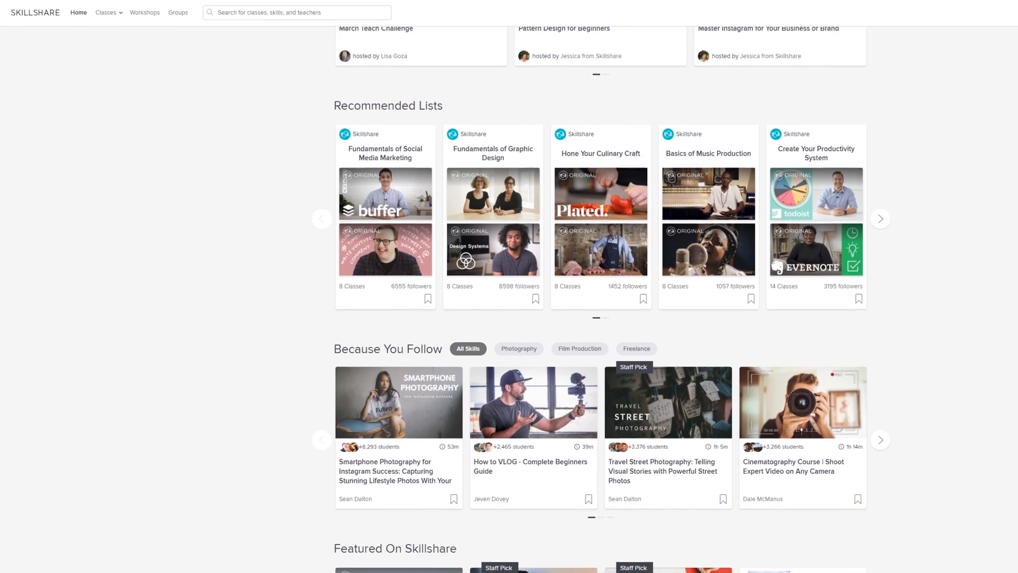
scroll("down", 3)
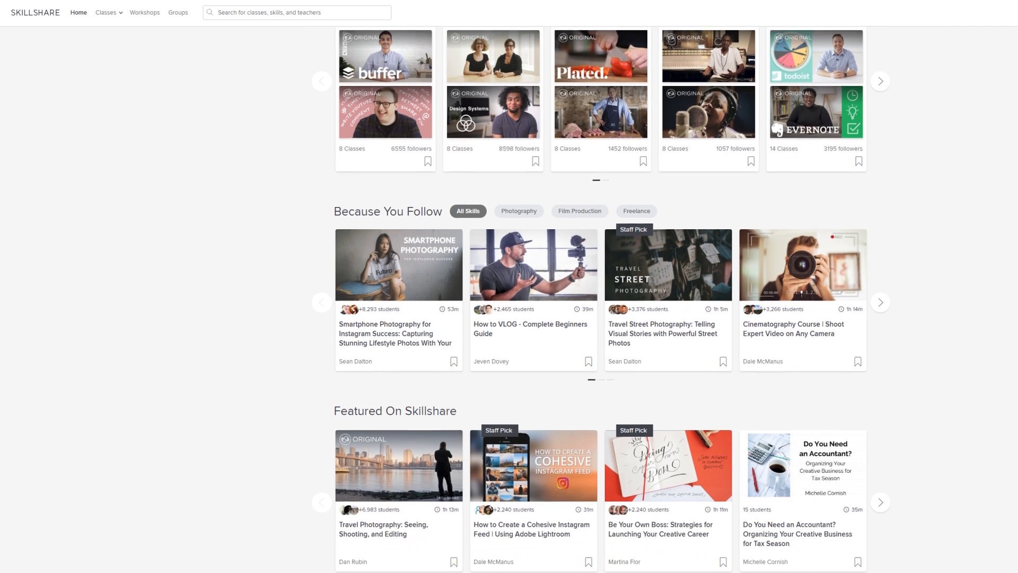
scroll("down", 3)
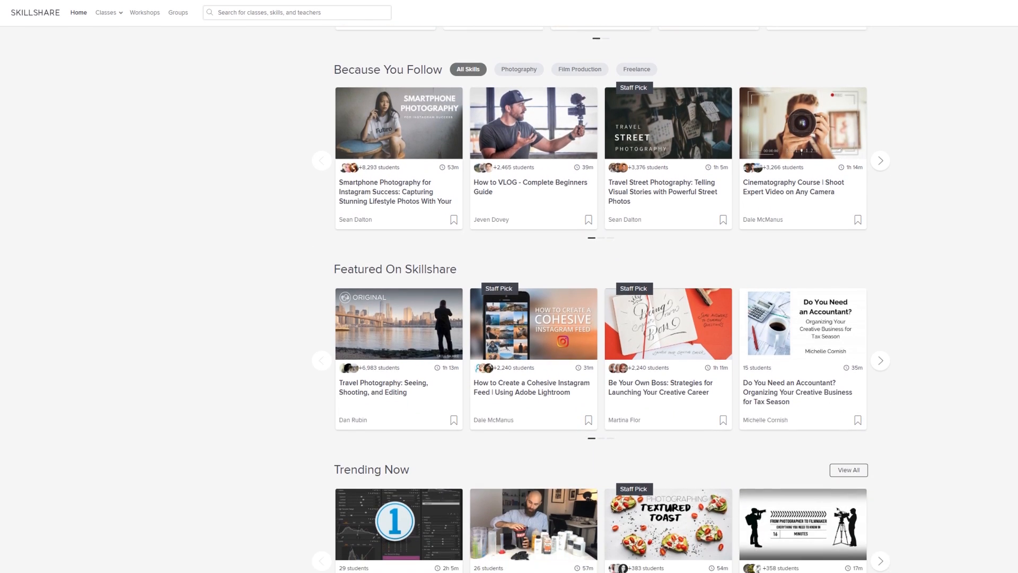
scroll("down", 3)
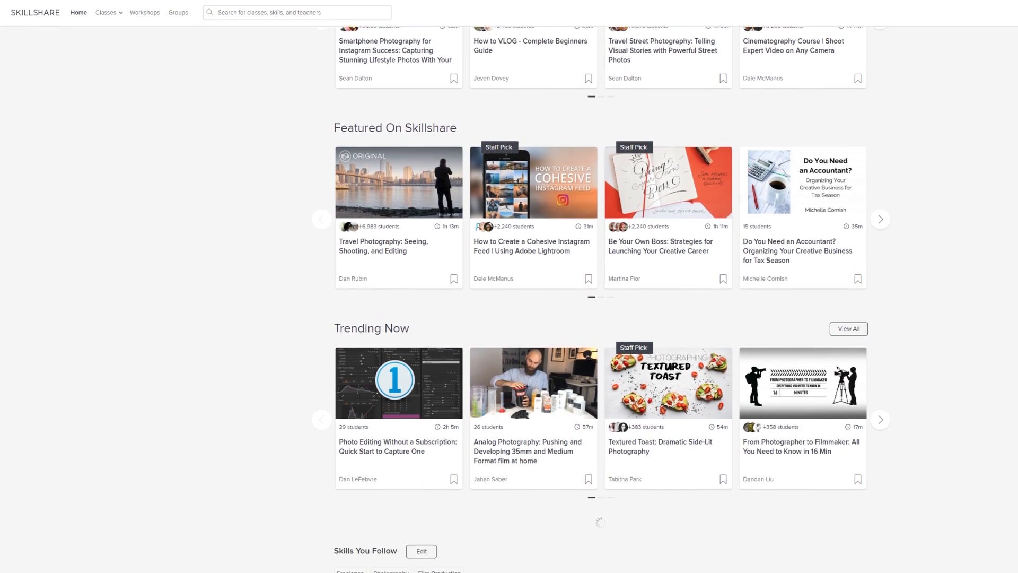
type("astrophotograp")
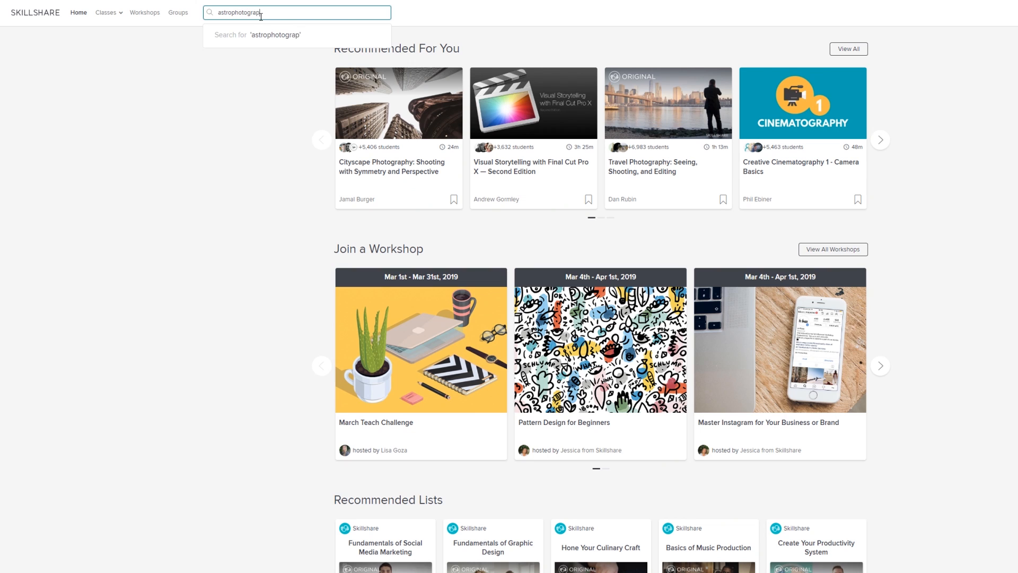
type("hy")
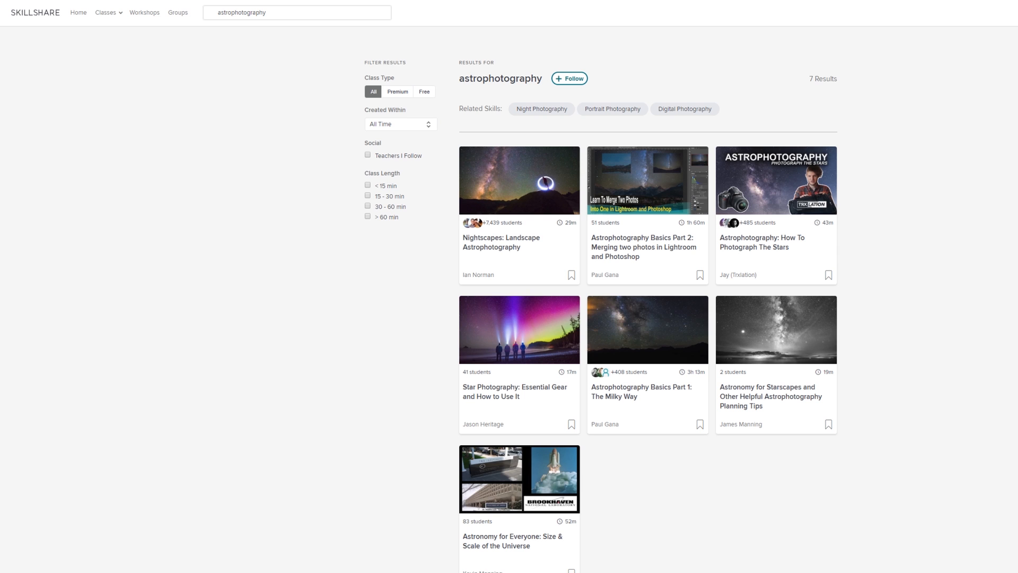
mouse_move(457, 189)
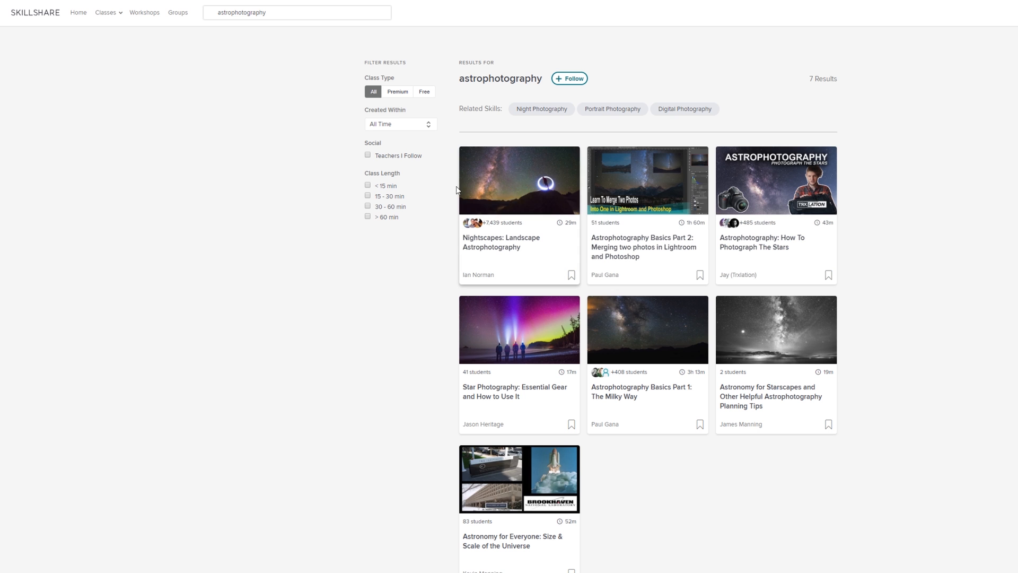
mouse_move(473, 273)
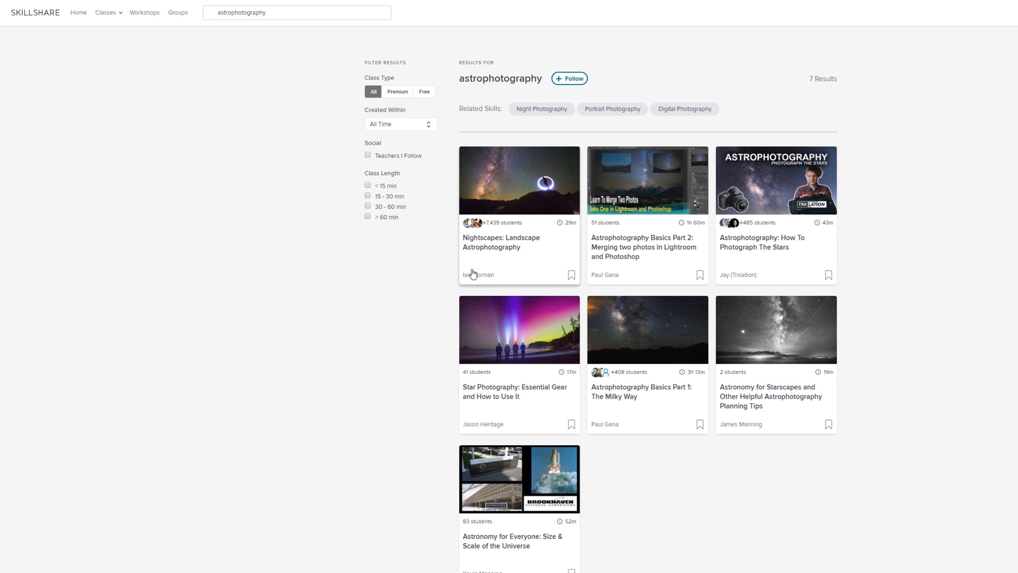
Step: Search for 'photography' and scroll through the 1,806 class results
left_click(519, 181)
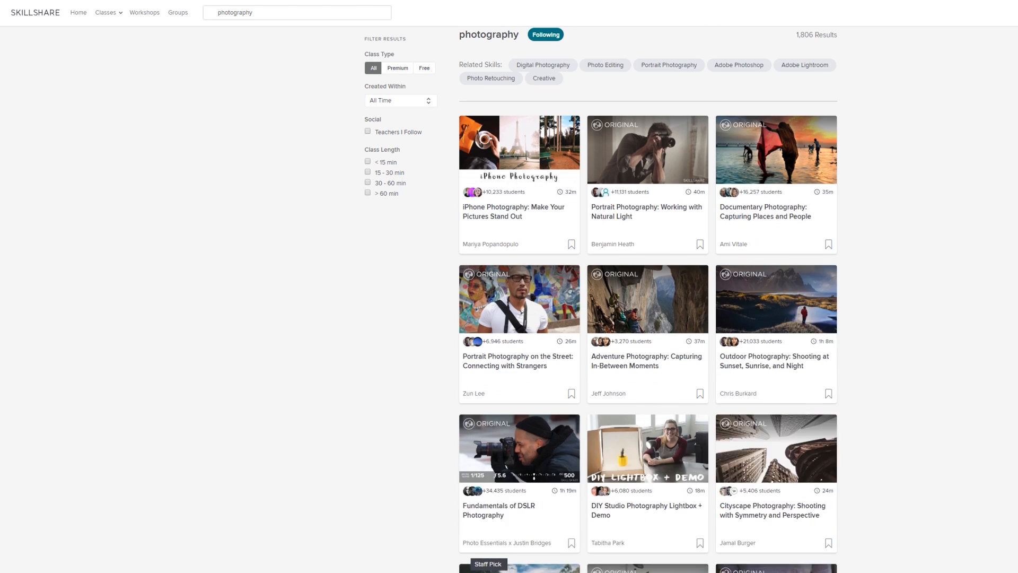
scroll("down", 3)
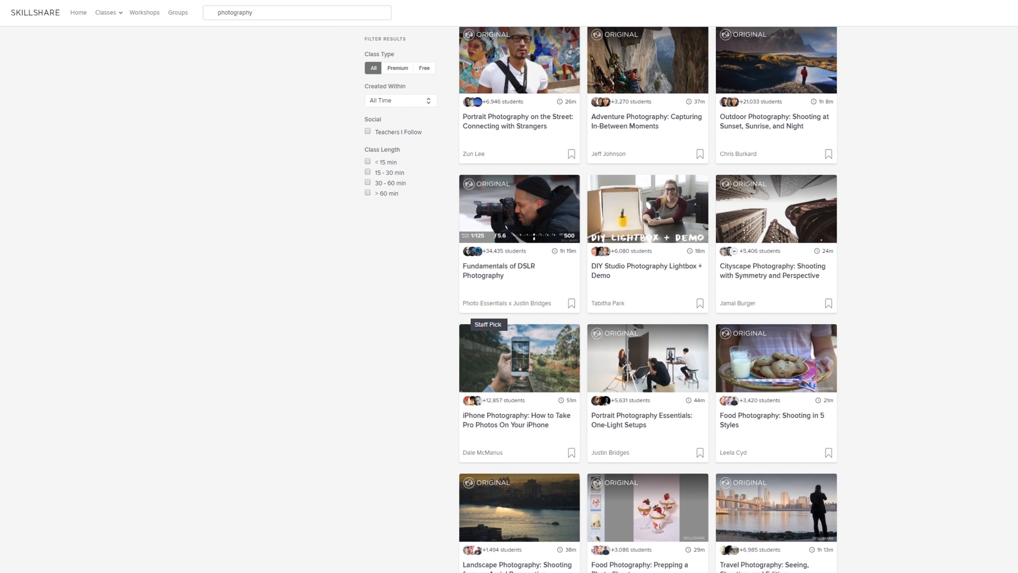
scroll("down", 3)
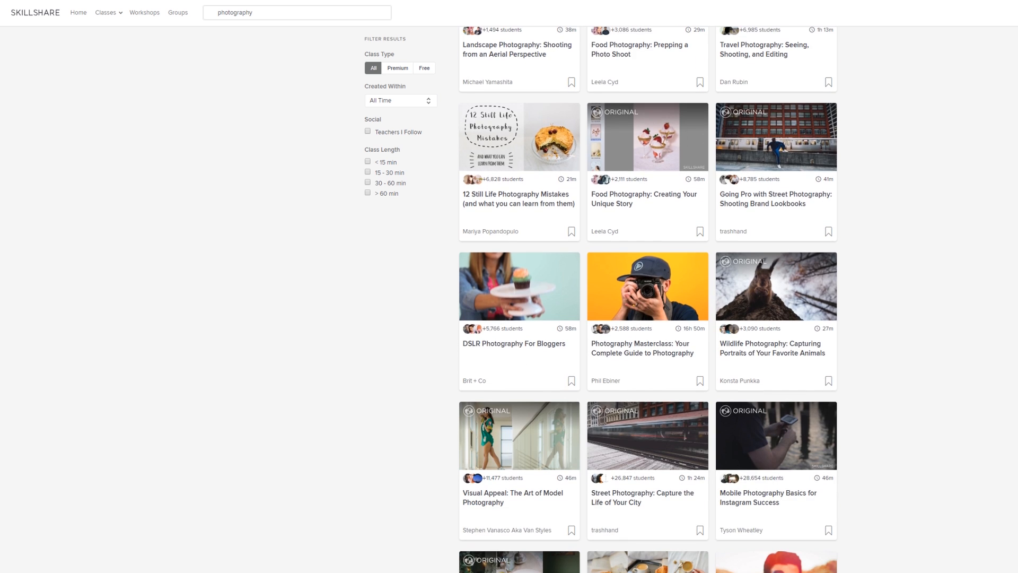
scroll("down", 3)
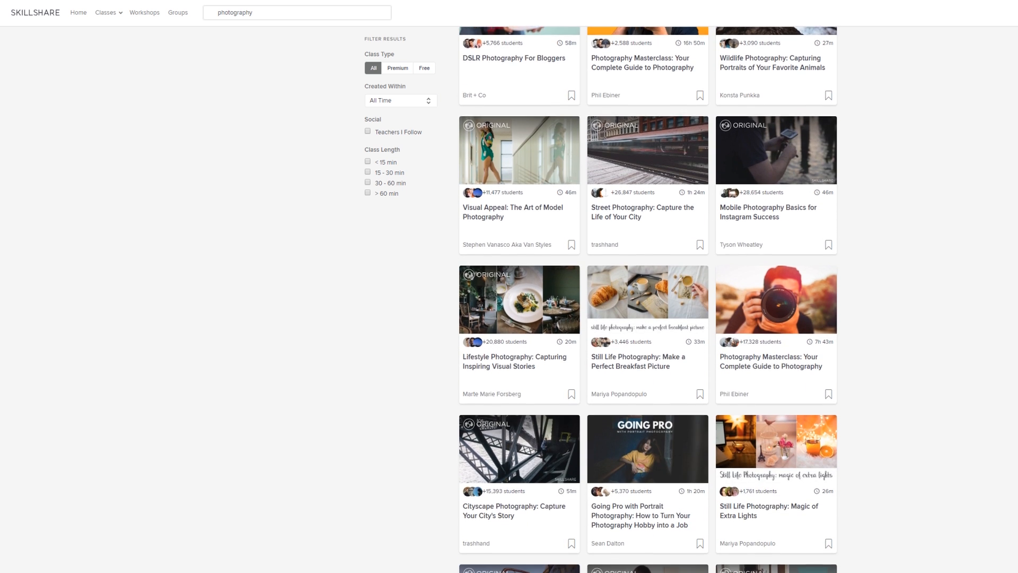
scroll("down", 3)
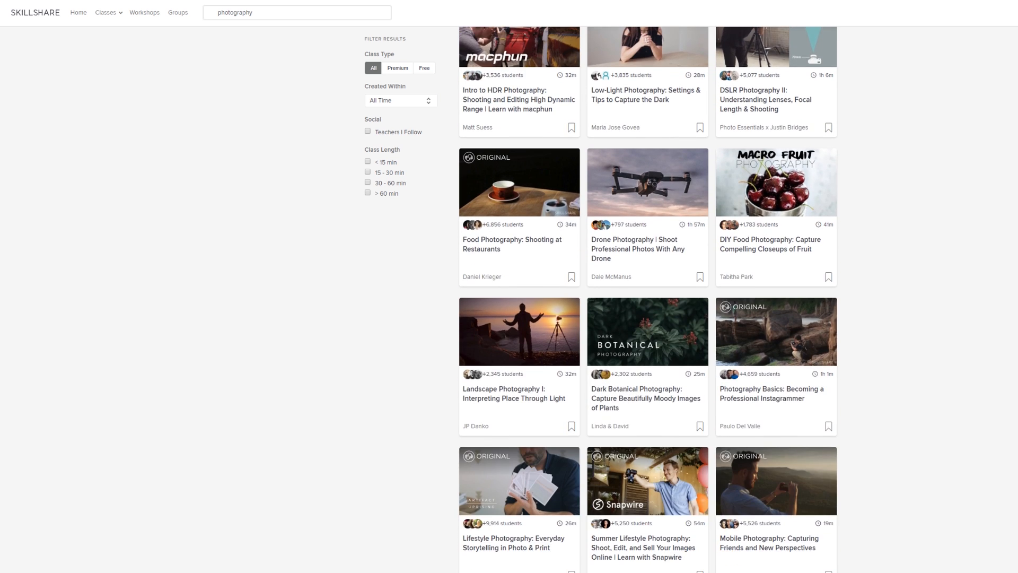
scroll("down", 3)
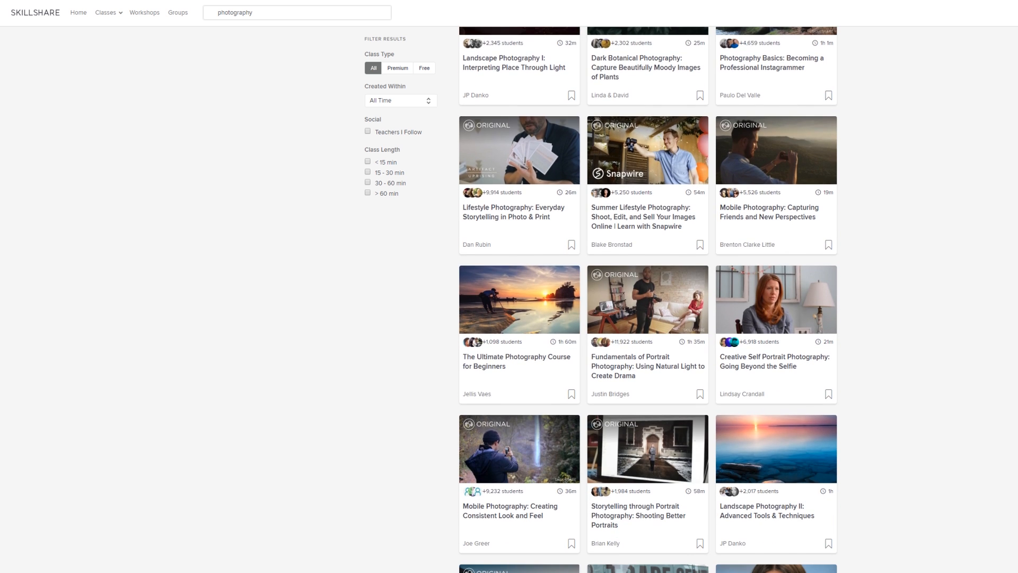
scroll("down", 3)
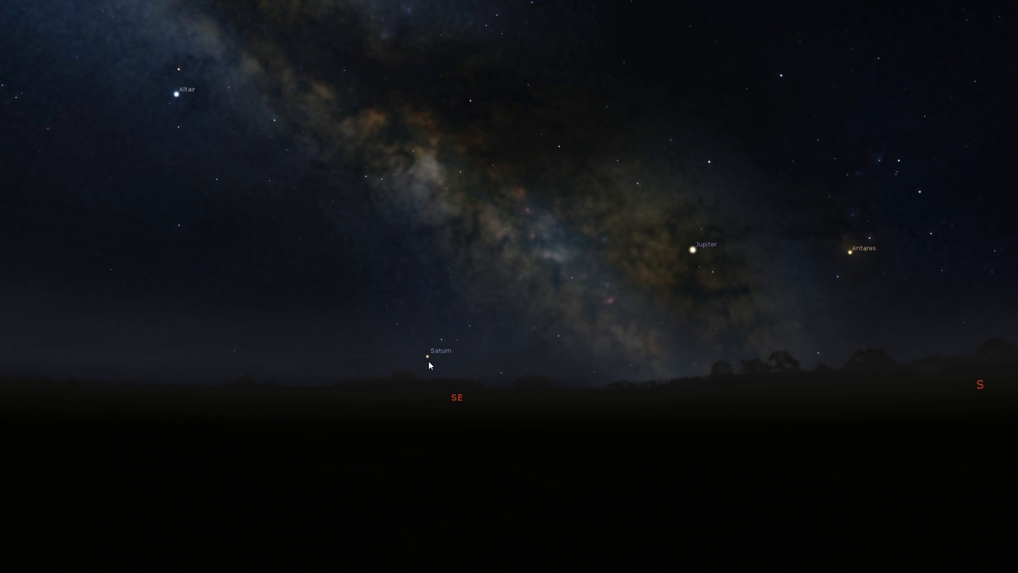
mouse_move(759, 402)
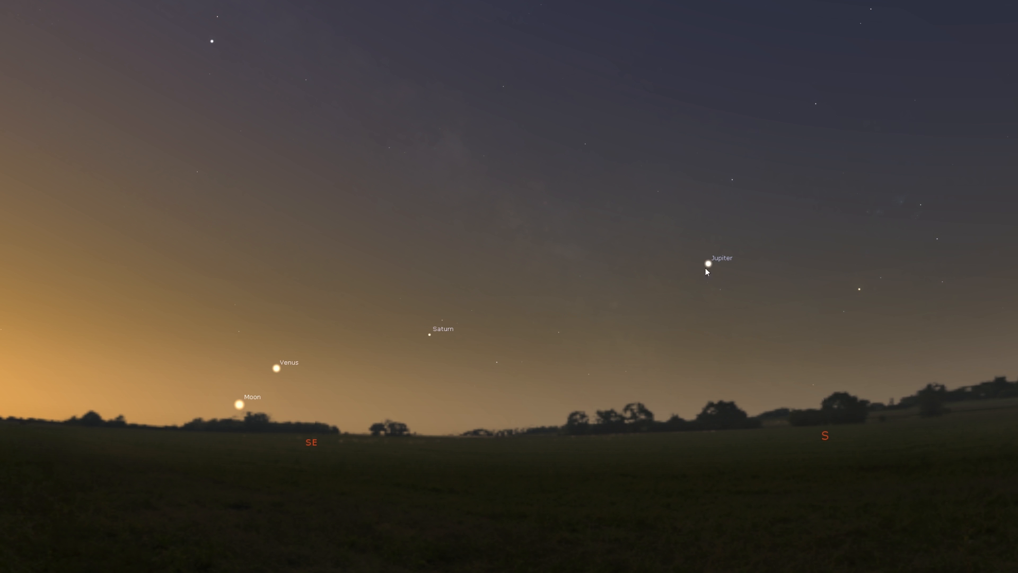
mouse_move(165, 416)
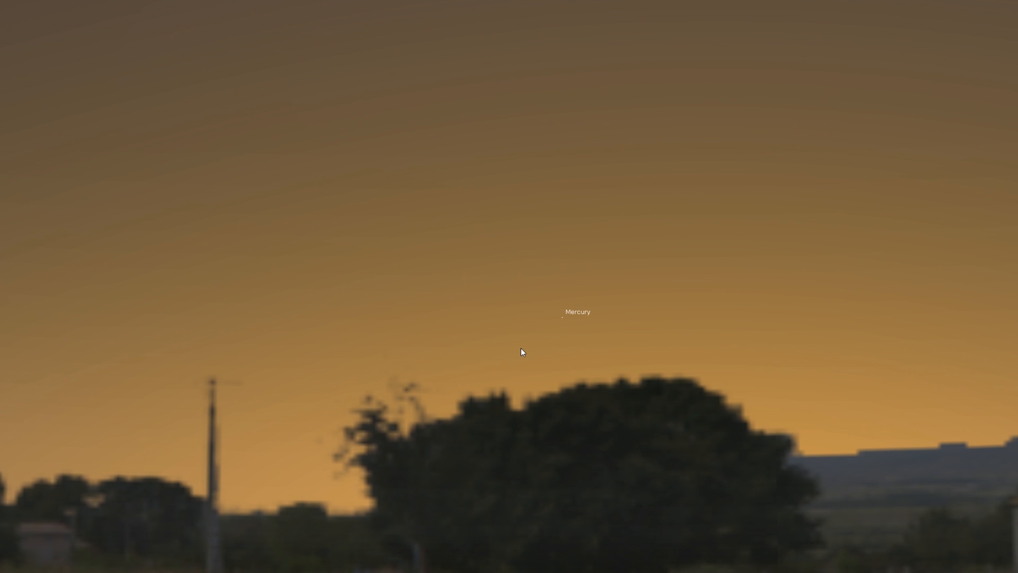
mouse_move(562, 332)
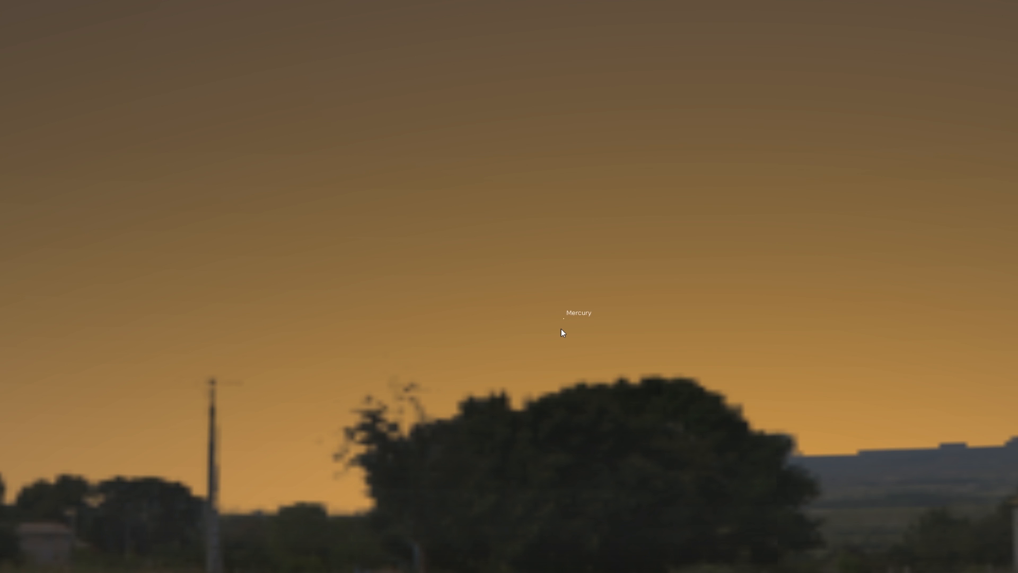
mouse_move(561, 356)
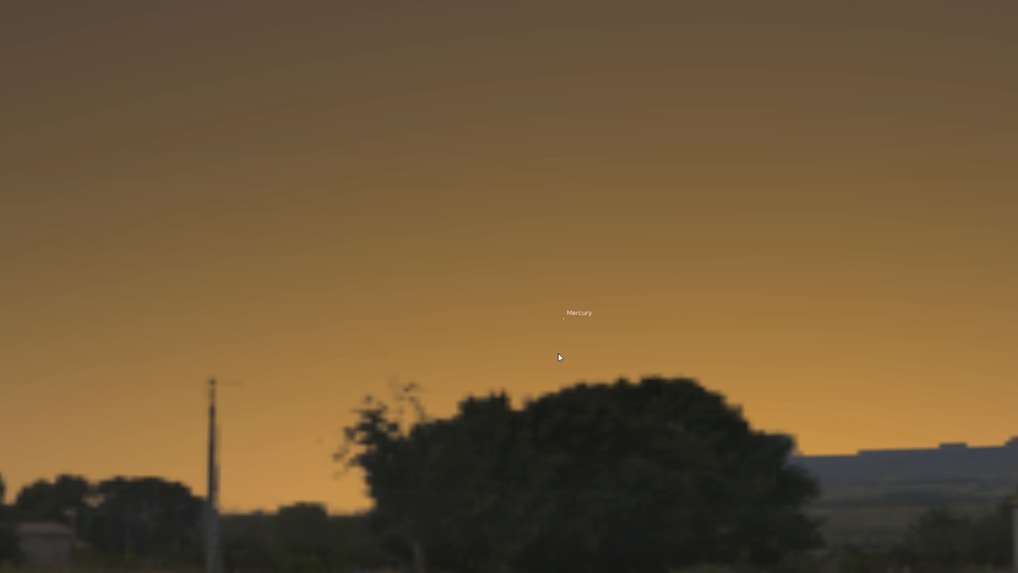